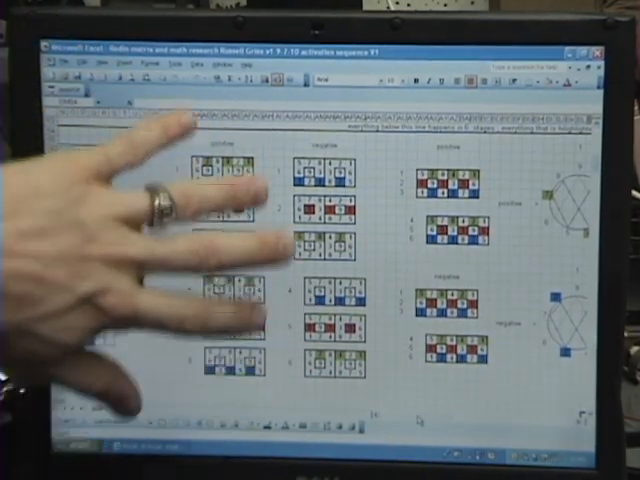
mouse_move(150, 300)
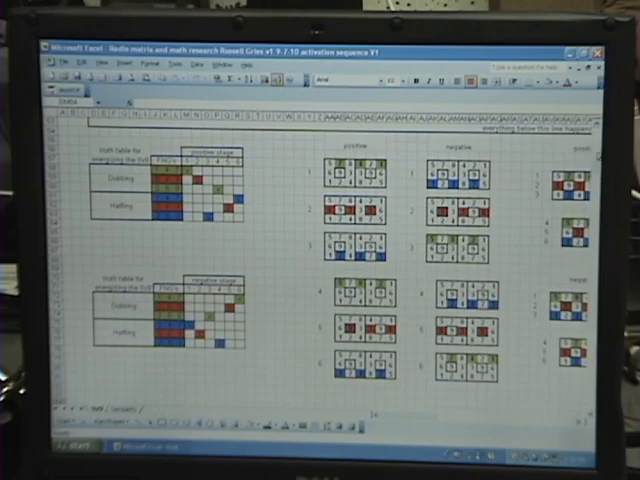
scroll(down, 3)
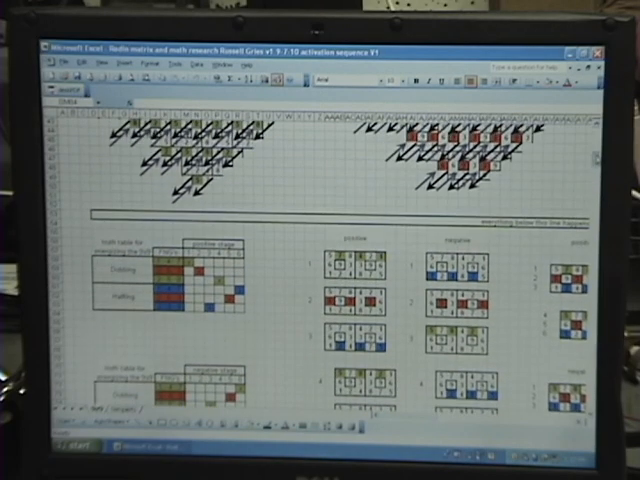